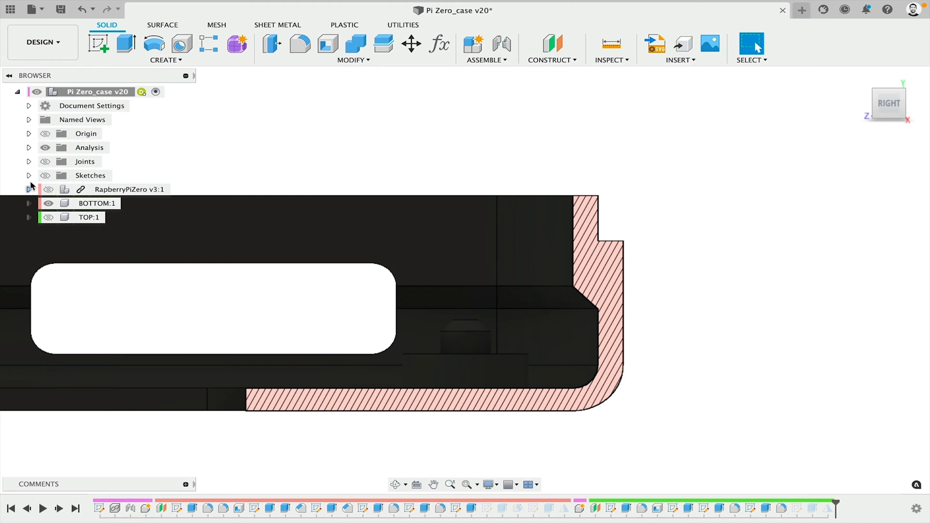
{"action": "mouse_move", "coordinate": [129, 203]}
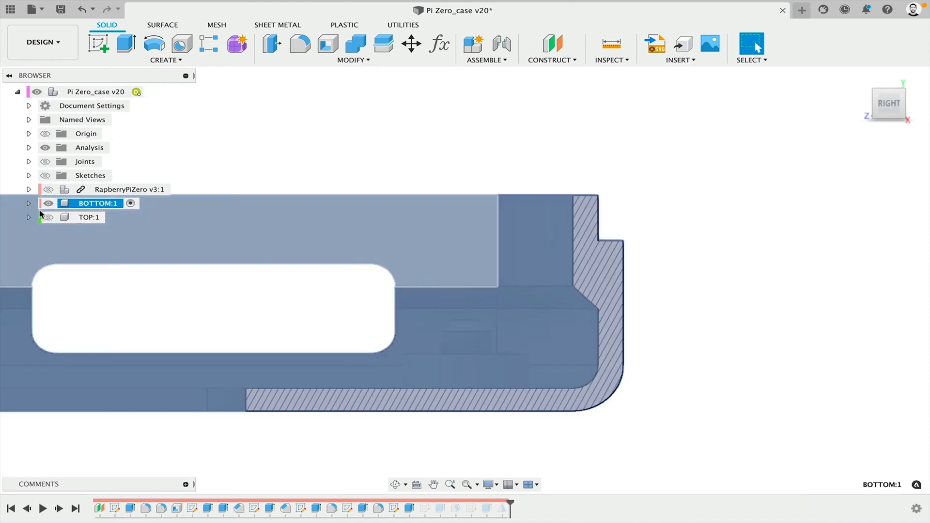
Expand BOTTOM:1's Bodies, Sketches and Origin folders and select its XZ plane
{"action": "left_click", "coordinate": [28, 203]}
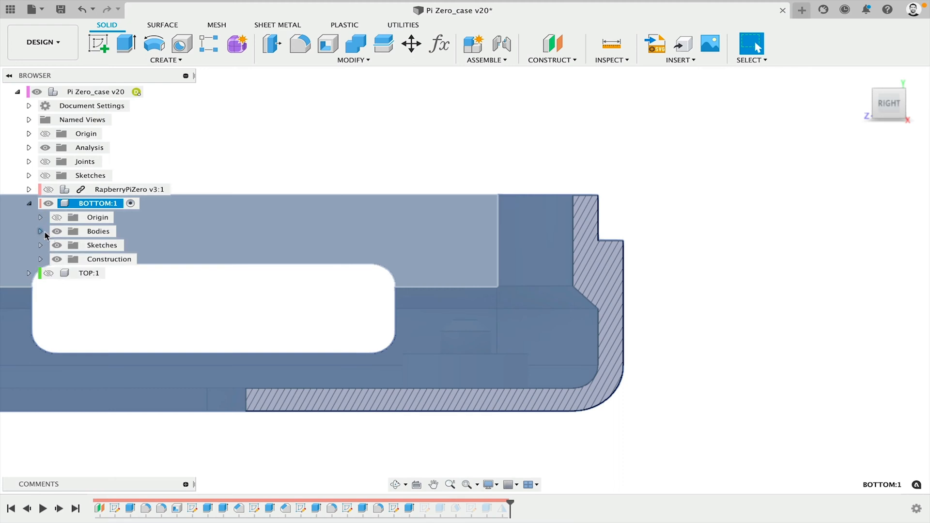
{"action": "left_click", "coordinate": [40, 232]}
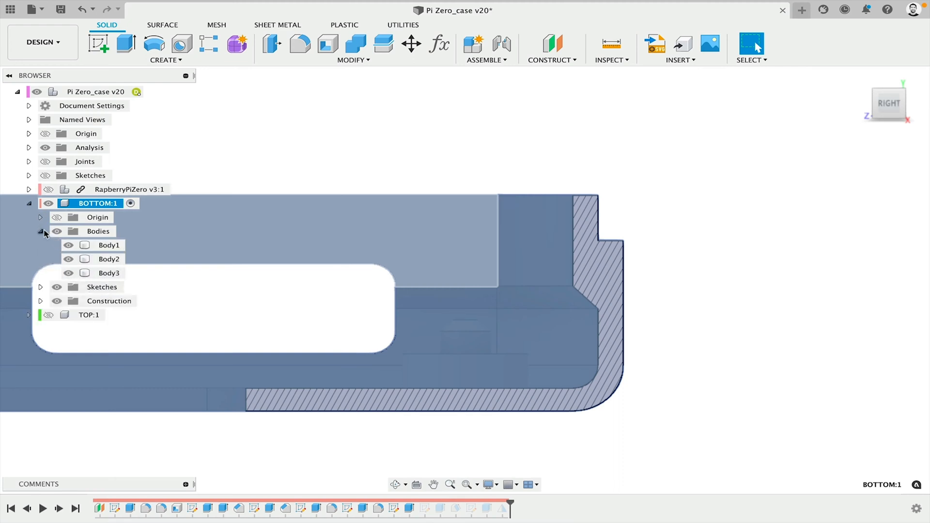
{"action": "left_click", "coordinate": [40, 245]}
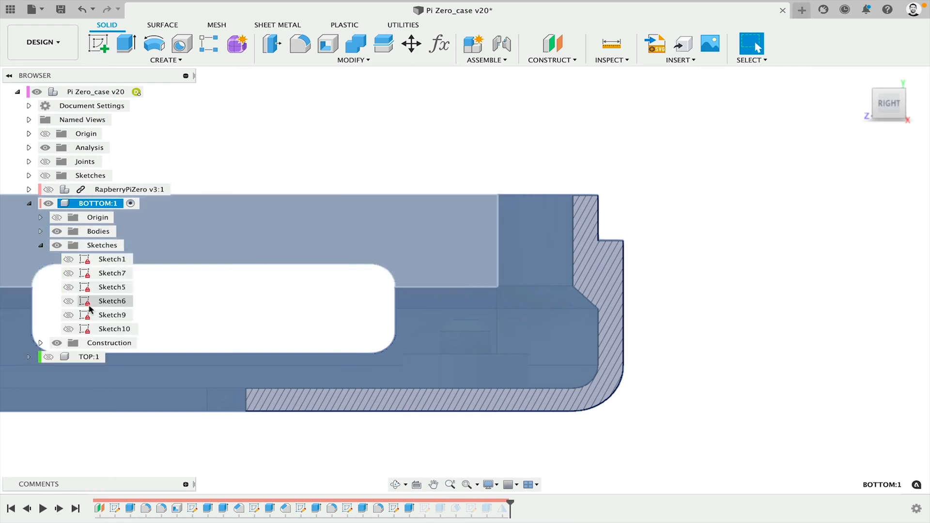
{"action": "left_click", "coordinate": [40, 217]}
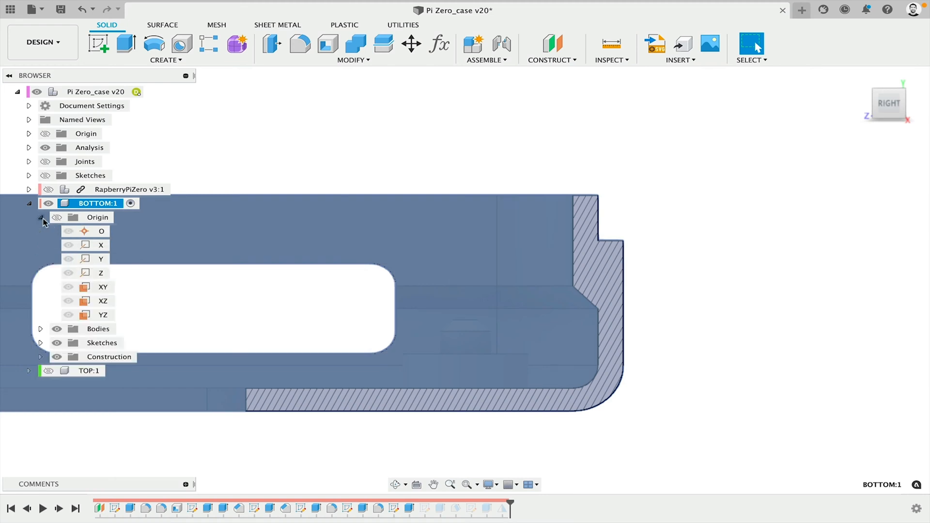
{"action": "left_click", "coordinate": [103, 301]}
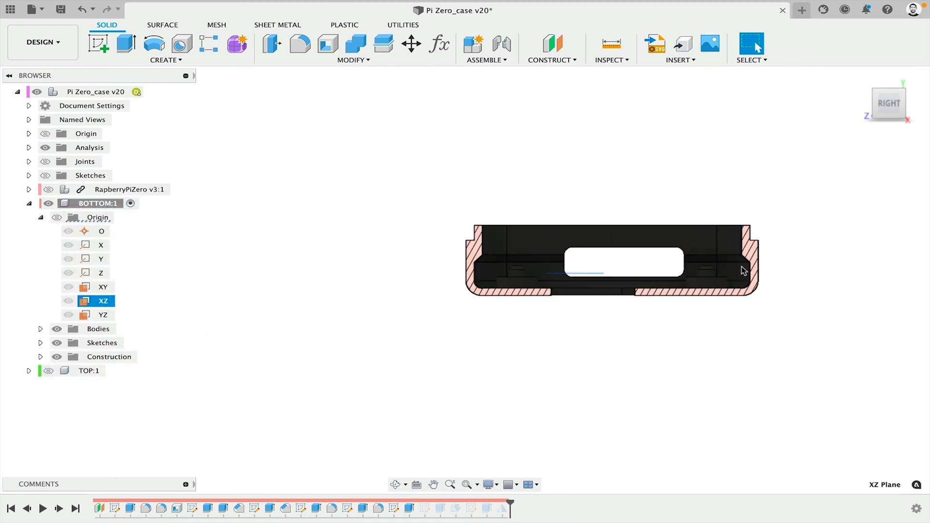
Sketch on BOTTOM's XZ plane and intersect the inner wall face into it
{"action": "left_click", "coordinate": [102, 315]}
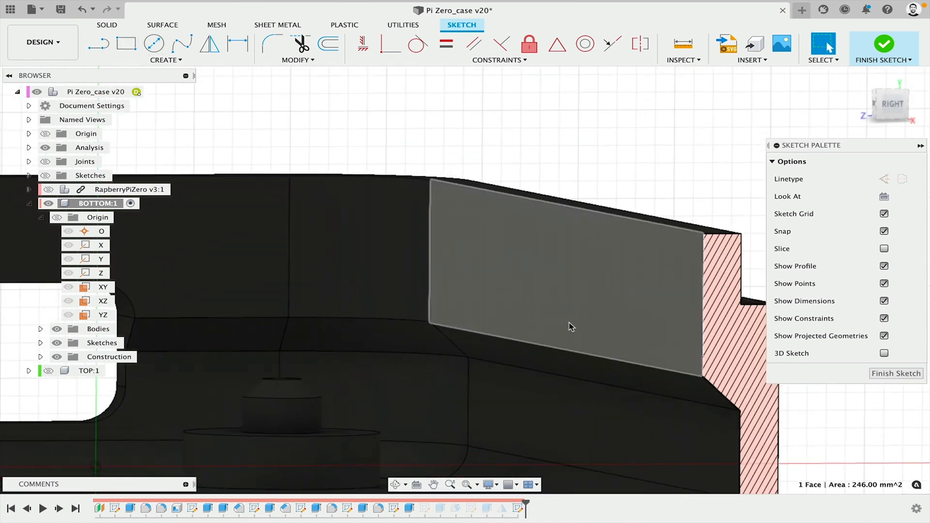
{"action": "left_click", "coordinate": [165, 59]}
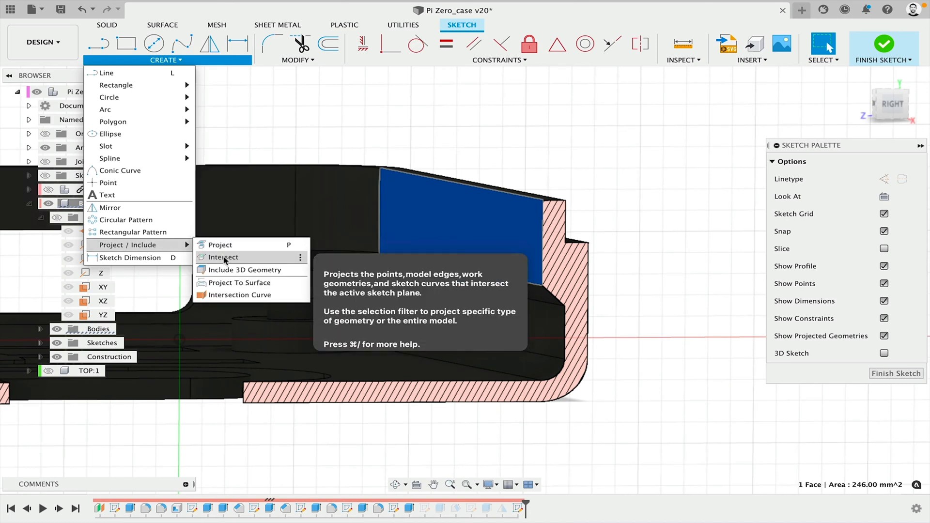
{"action": "left_click", "coordinate": [223, 257]}
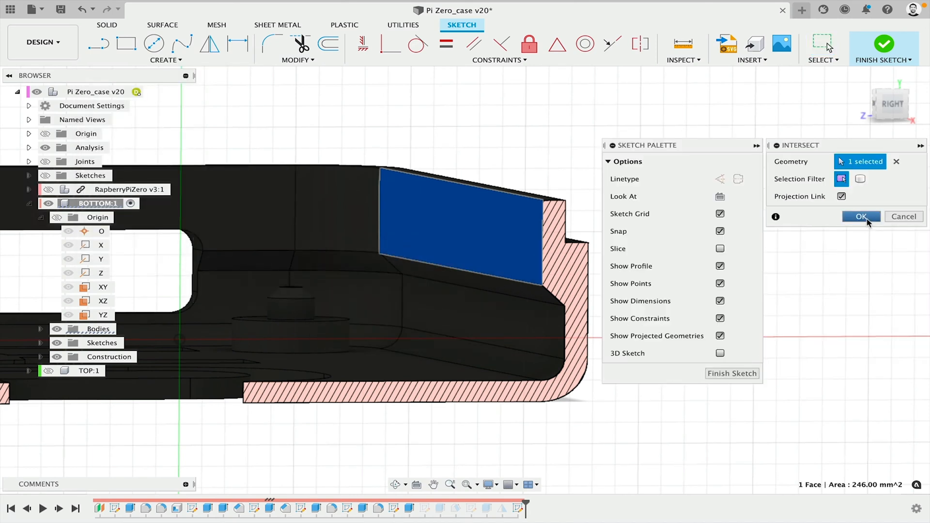
{"action": "left_click", "coordinate": [861, 216]}
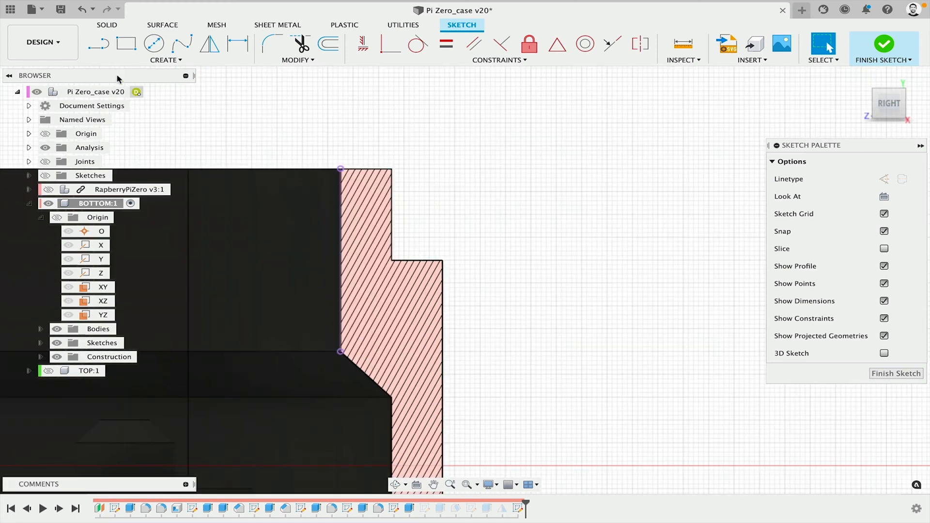
Draw a trapezoid on the wall line with 1.00 width and 45° sides, then finish
{"action": "left_click", "coordinate": [98, 43]}
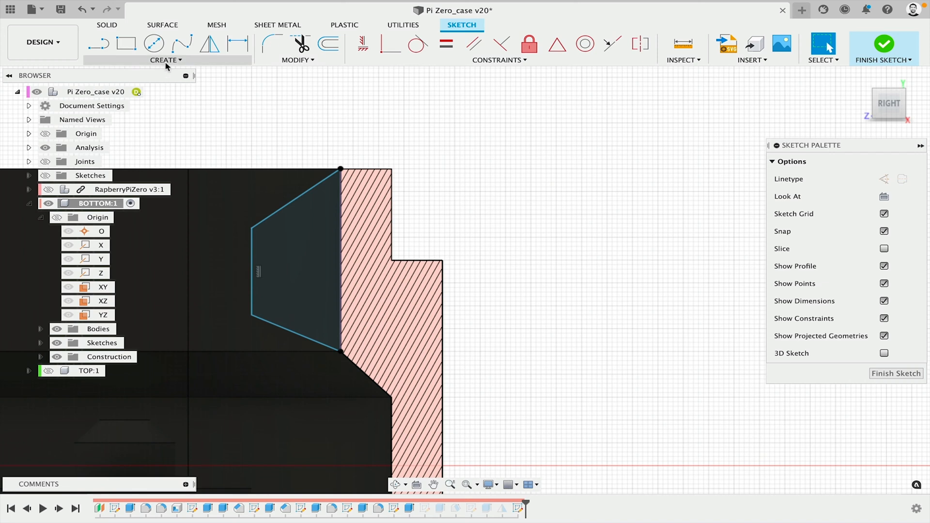
{"action": "left_click", "coordinate": [237, 44]}
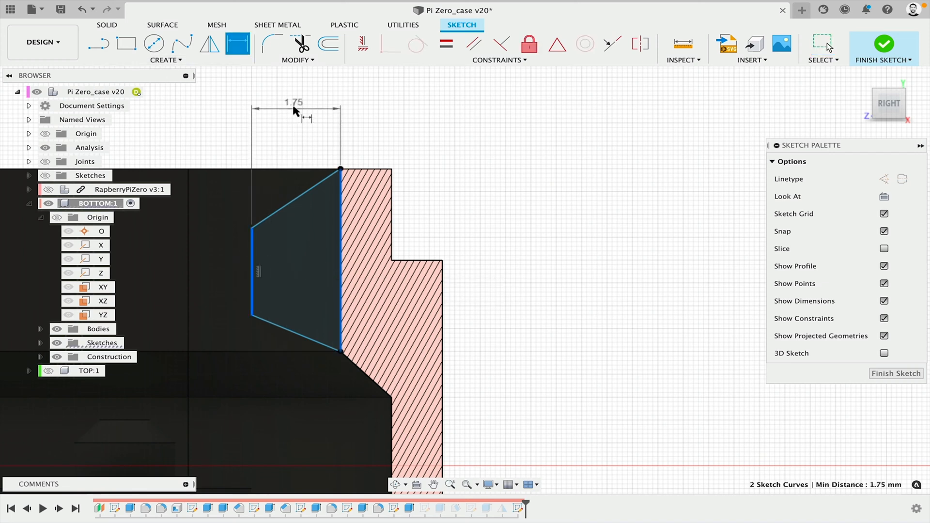
{"action": "double_click", "coordinate": [293, 102]}
{"action": "type", "text": "1"}
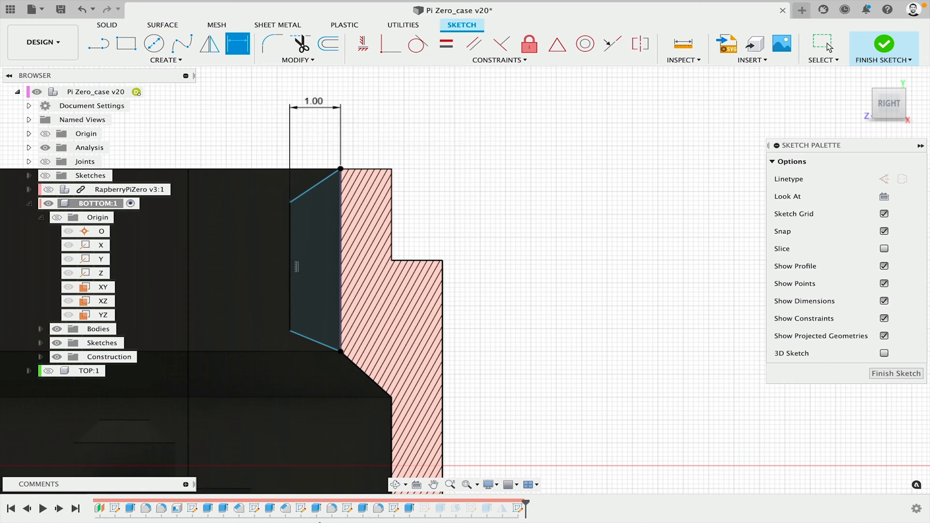
{"action": "left_click", "coordinate": [315, 341]}
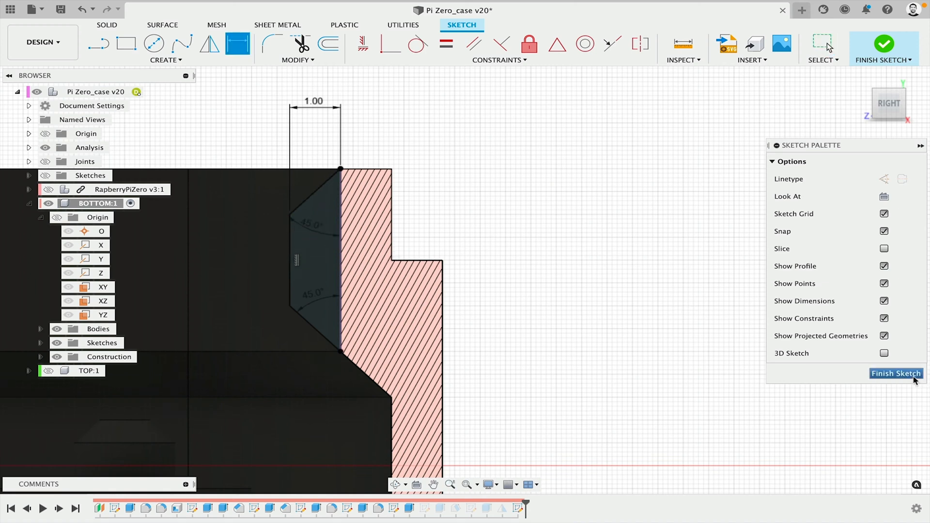
{"action": "left_click", "coordinate": [895, 373]}
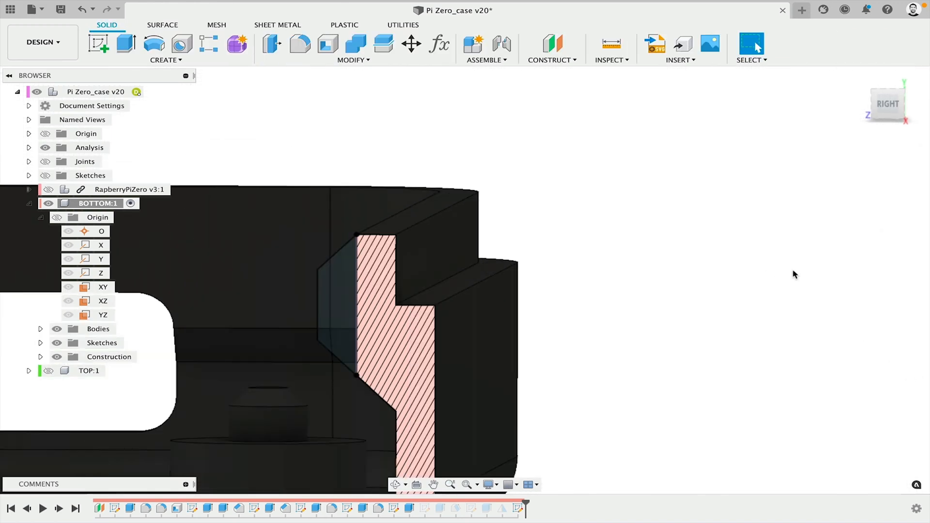
Extrude the trapezoid profile 3.5 mm as a Join with a changed direction
{"action": "left_click", "coordinate": [338, 291]}
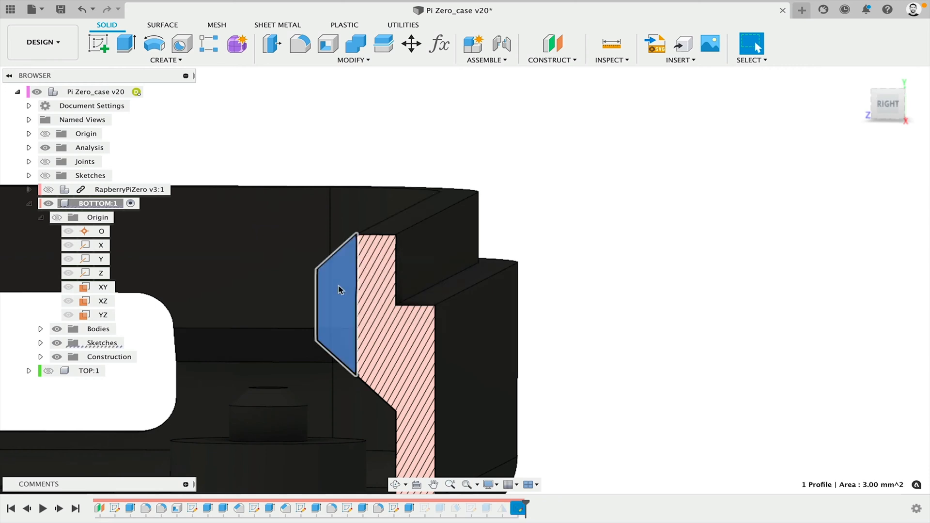
{"action": "left_click", "coordinate": [125, 43]}
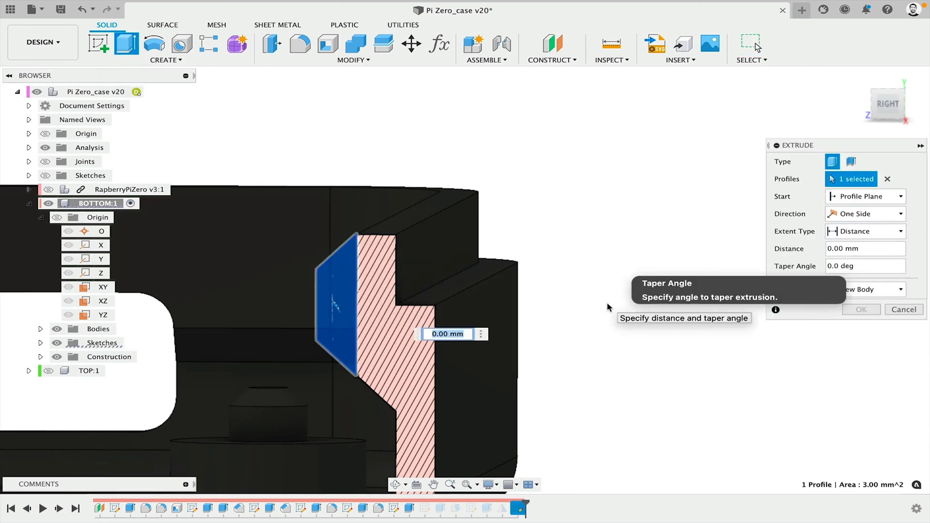
{"action": "type", "text": "3.5"}
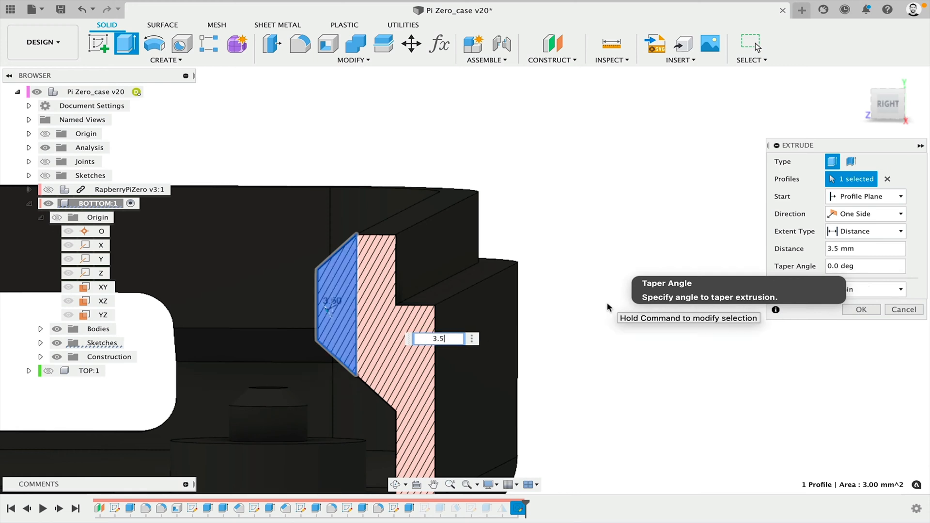
{"action": "left_click", "coordinate": [863, 214]}
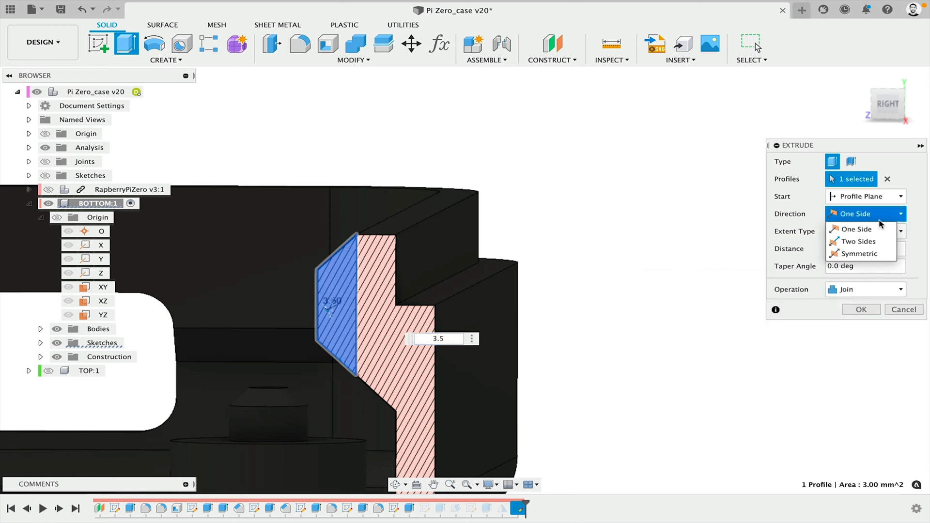
{"action": "left_click", "coordinate": [858, 253]}
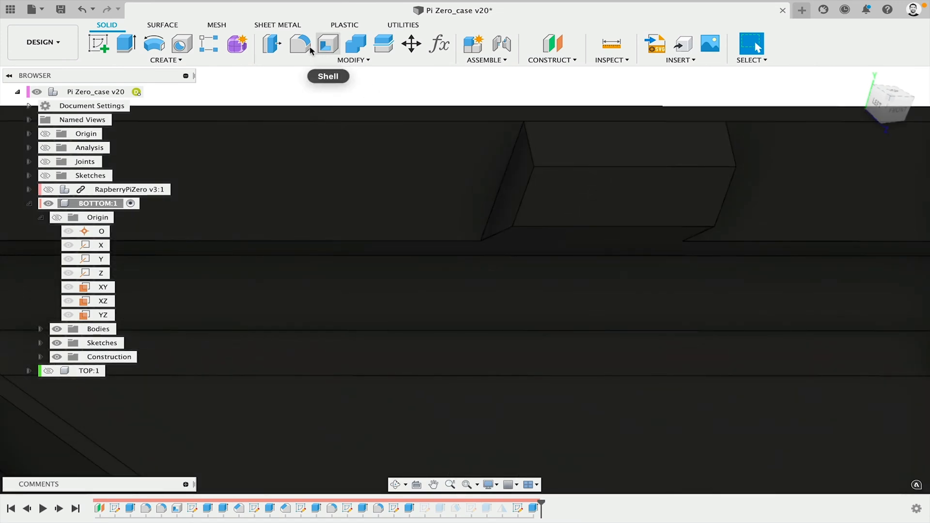
Apply a 45° Modify > Draft to two faces of the bump
{"action": "left_click", "coordinate": [353, 47]}
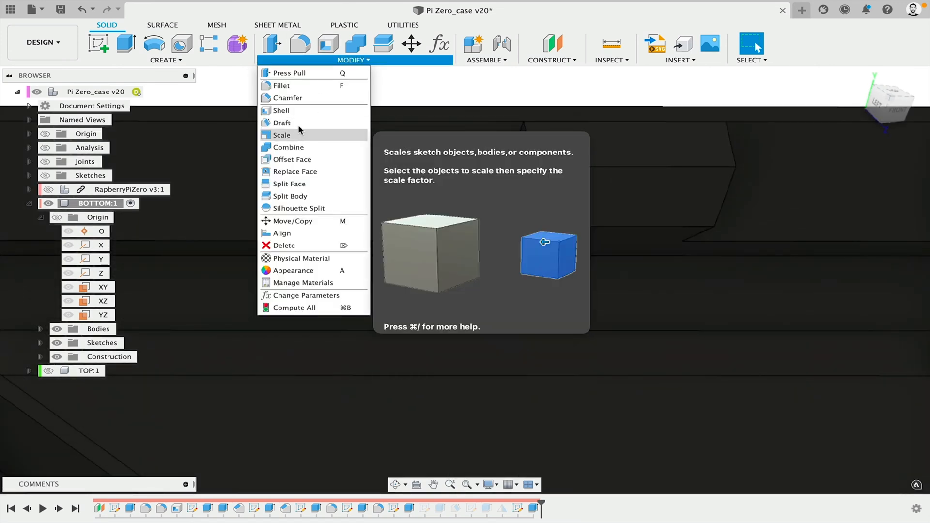
{"action": "left_click", "coordinate": [284, 123]}
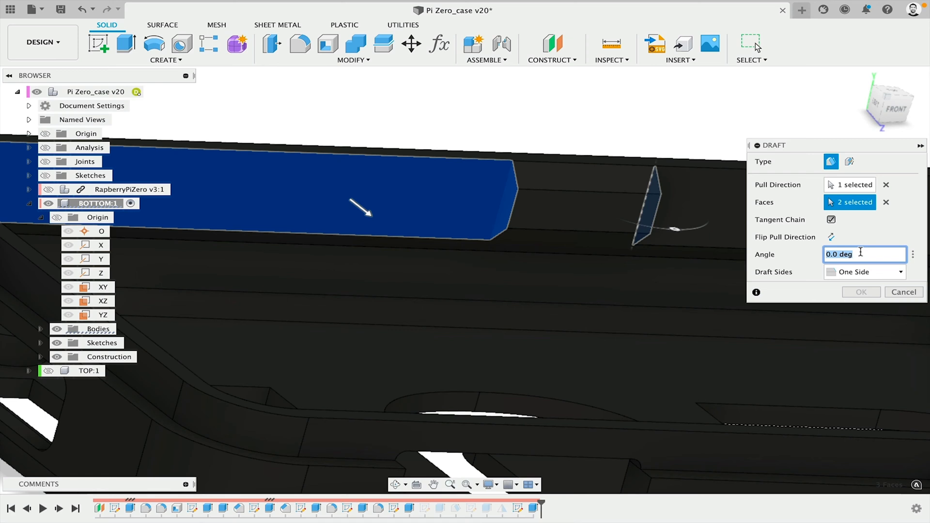
{"action": "type", "text": "45"}
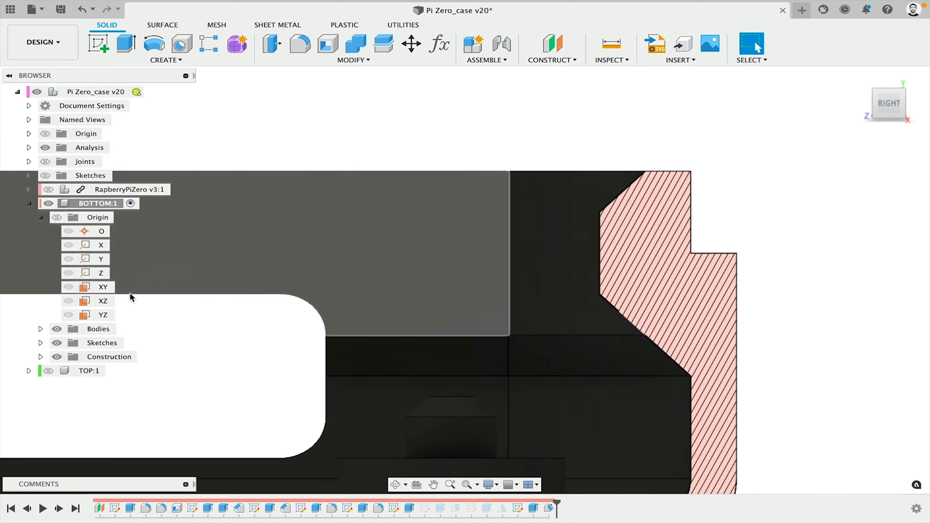
Start a sketch on the origin plane and intersect the mating wall face into it
{"action": "left_click", "coordinate": [102, 315]}
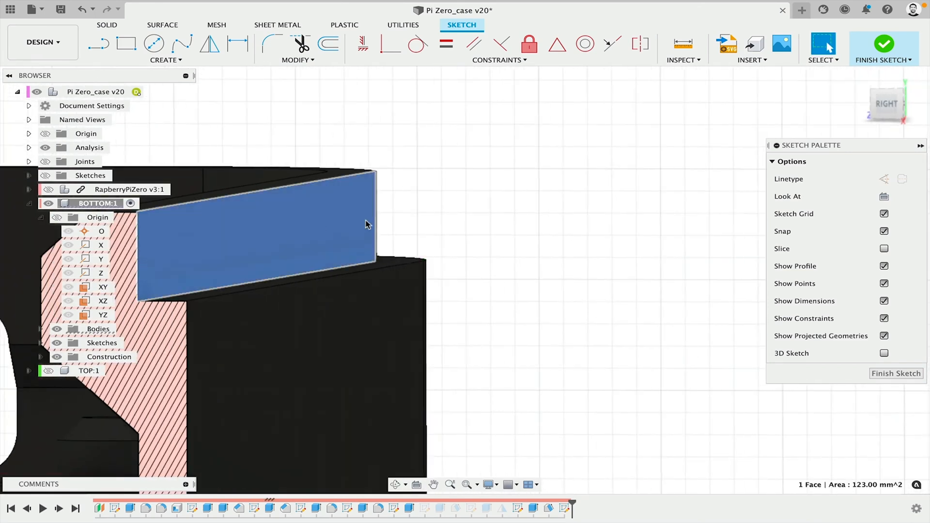
{"action": "left_click", "coordinate": [166, 59]}
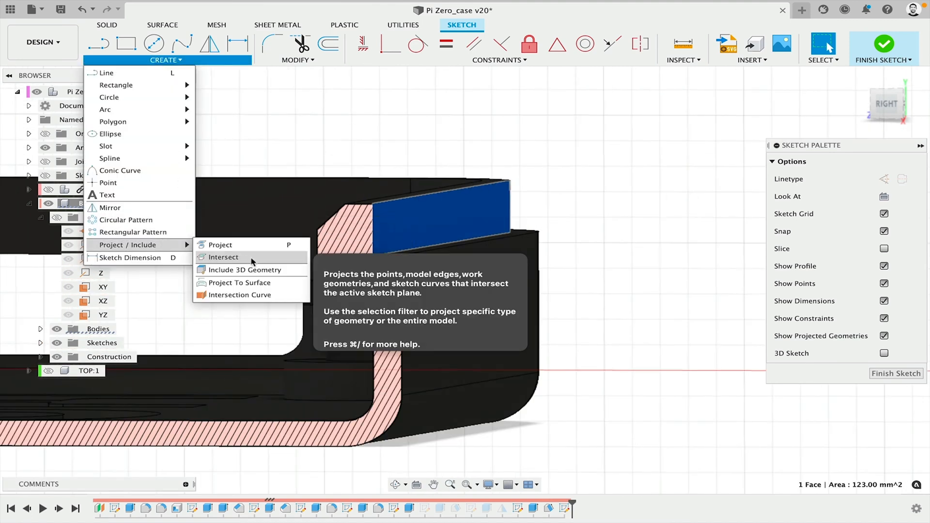
{"action": "left_click", "coordinate": [224, 257]}
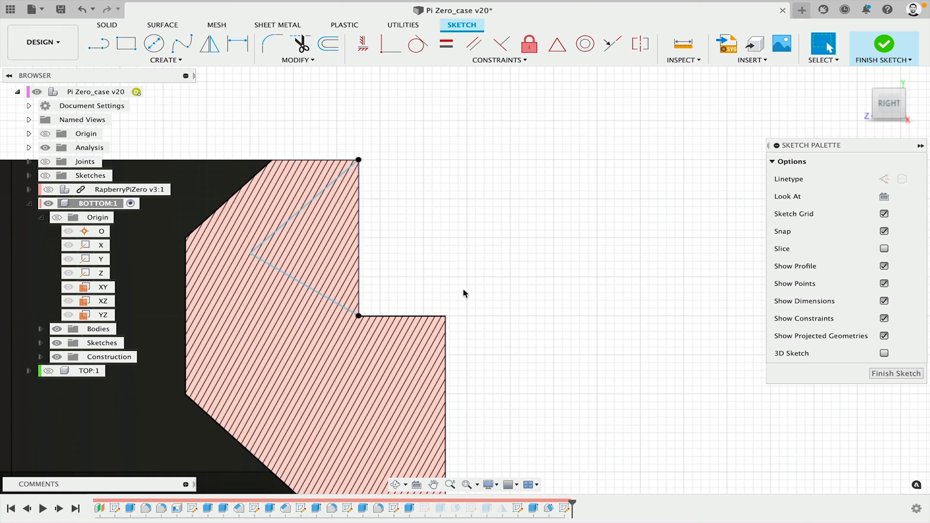
{"action": "mouse_move", "coordinate": [489, 296]}
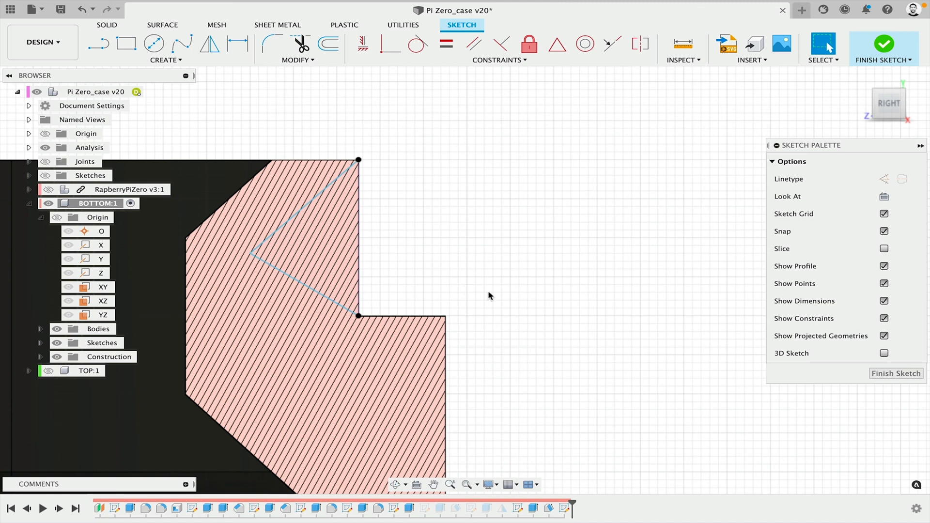
{"action": "mouse_move", "coordinate": [391, 211]}
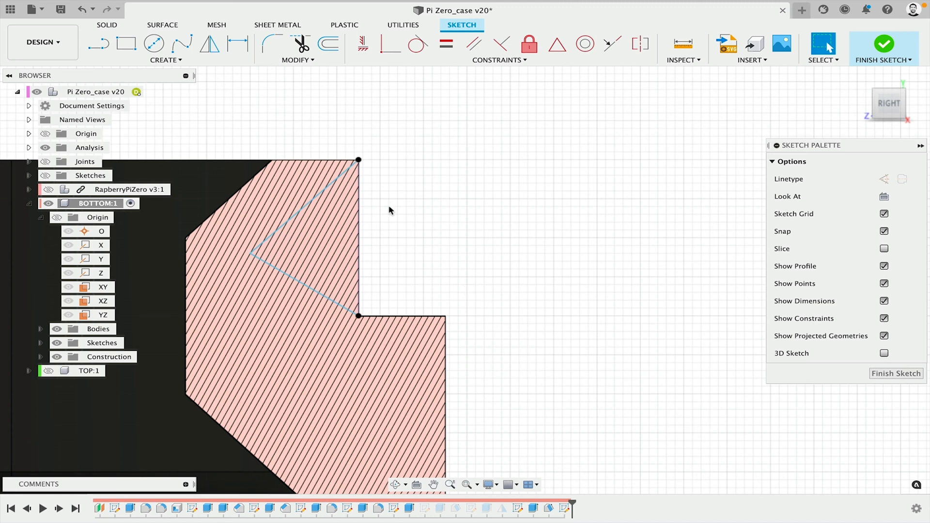
Constrain the two slanted V lines equal and finish the latch sketch
{"action": "left_click", "coordinate": [303, 285]}
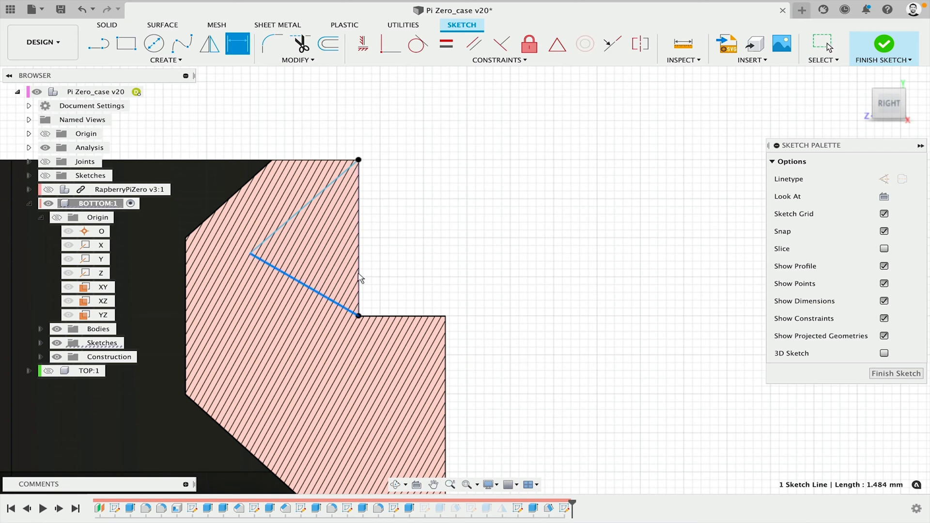
{"action": "left_click", "coordinate": [357, 237]}
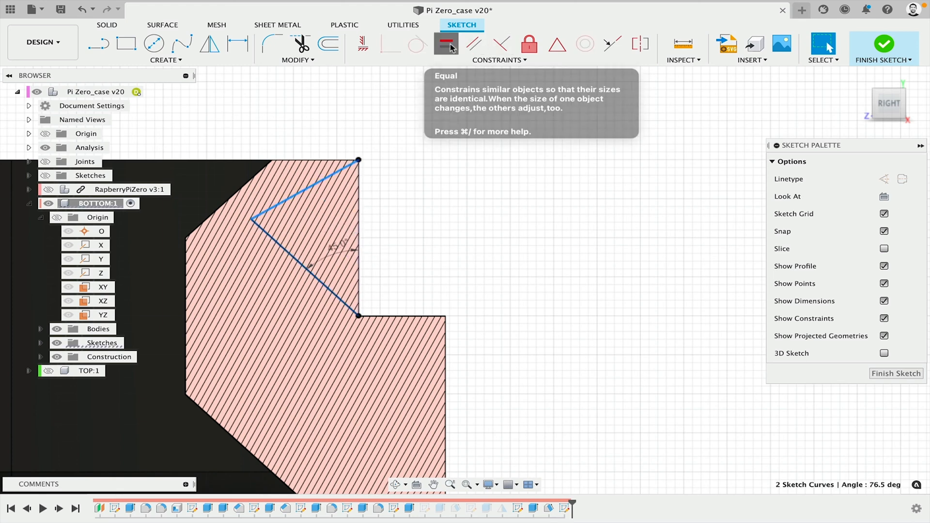
{"action": "left_click", "coordinate": [447, 43]}
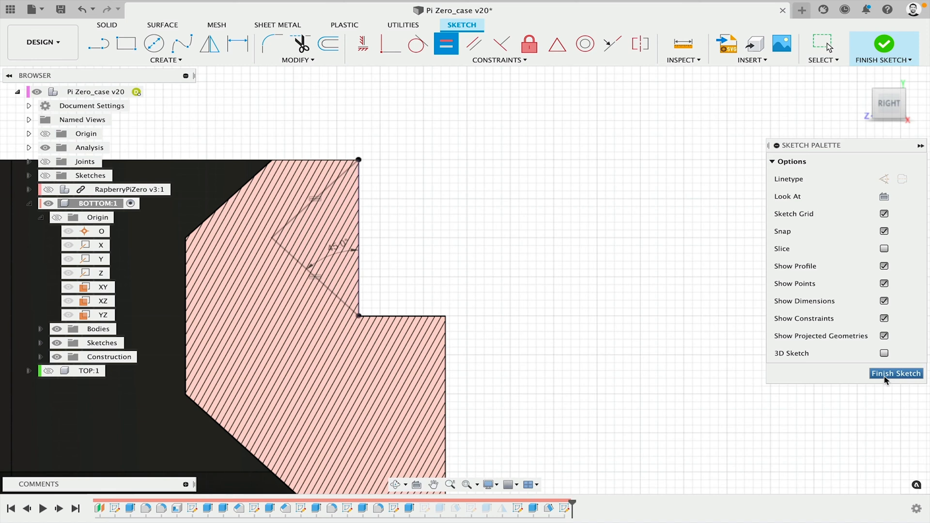
{"action": "left_click", "coordinate": [896, 373]}
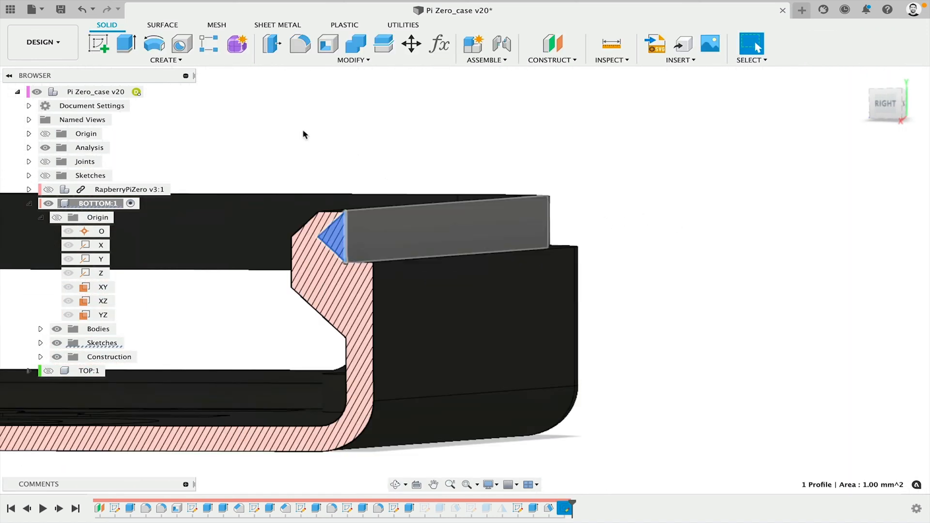
Extrude the V profile as a 3 mm symmetric cut into the wall
{"action": "left_click", "coordinate": [125, 44]}
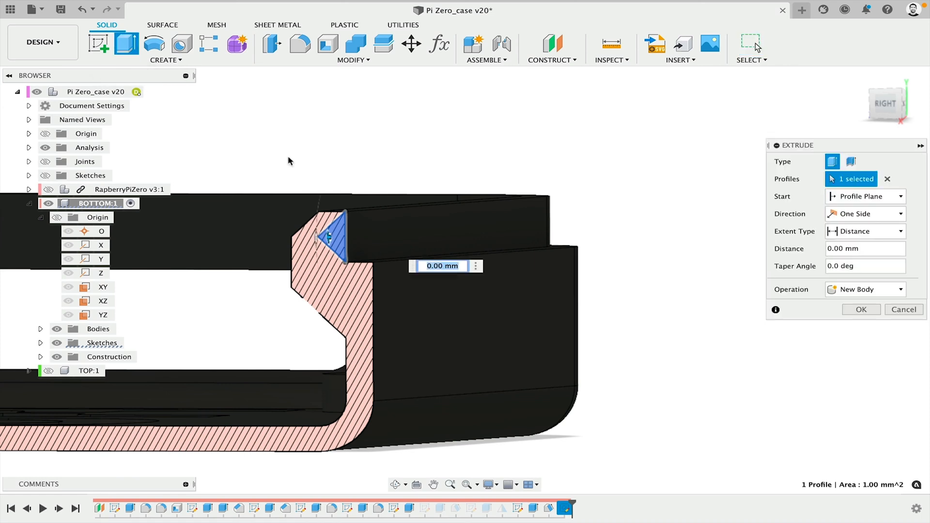
{"action": "type", "text": "3"}
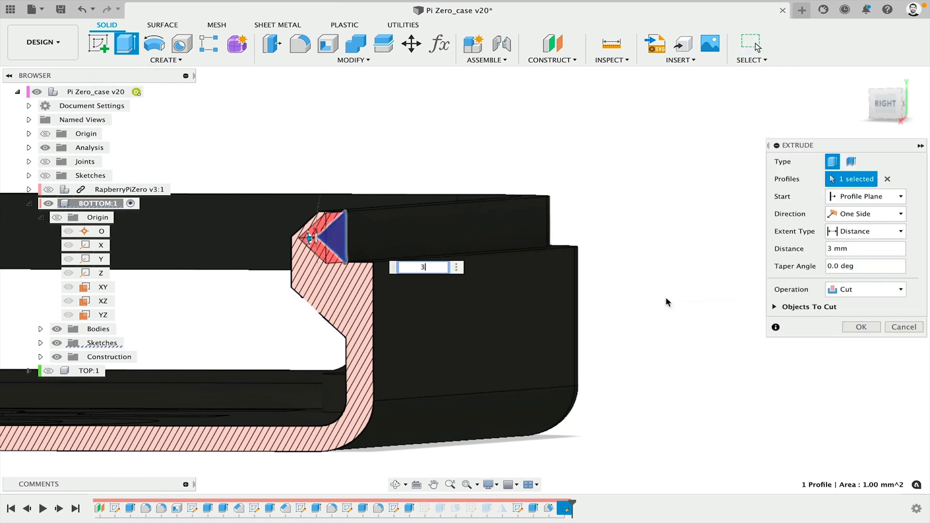
{"action": "mouse_move", "coordinate": [862, 255]}
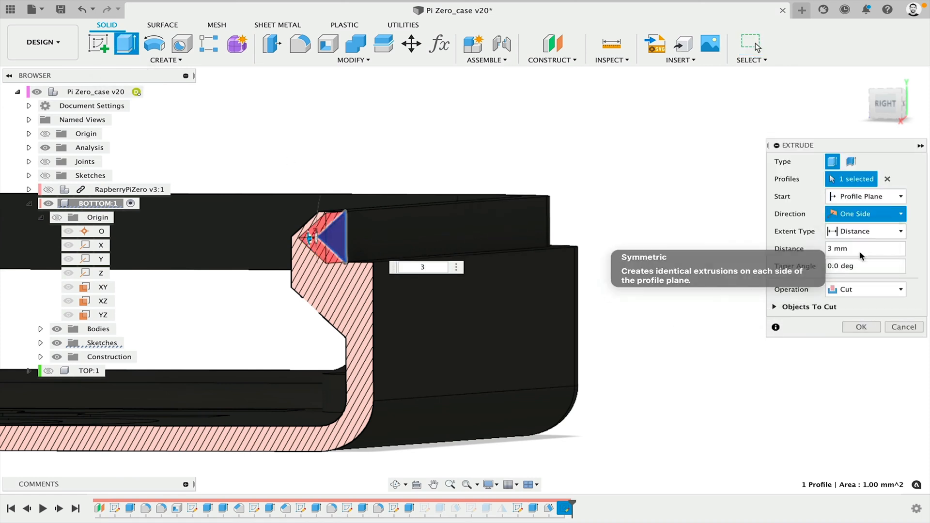
{"action": "left_click", "coordinate": [862, 213]}
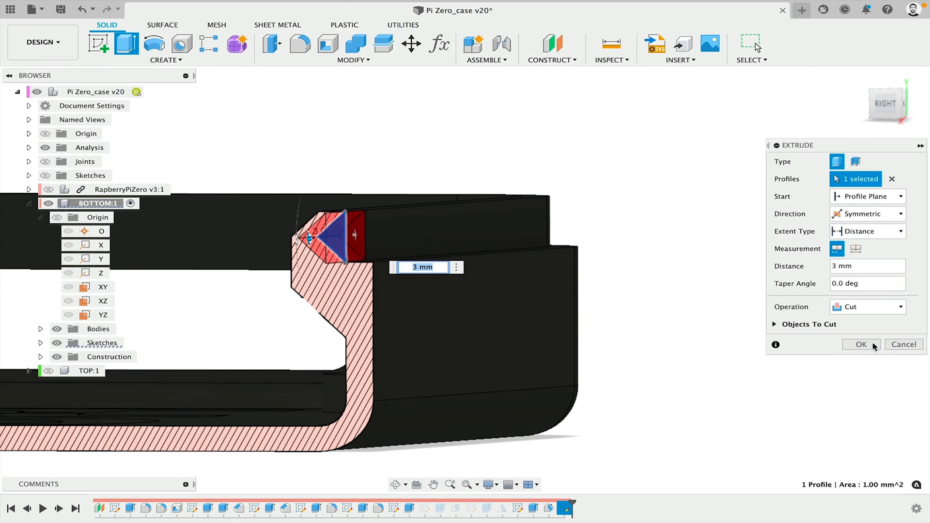
{"action": "left_click", "coordinate": [861, 344]}
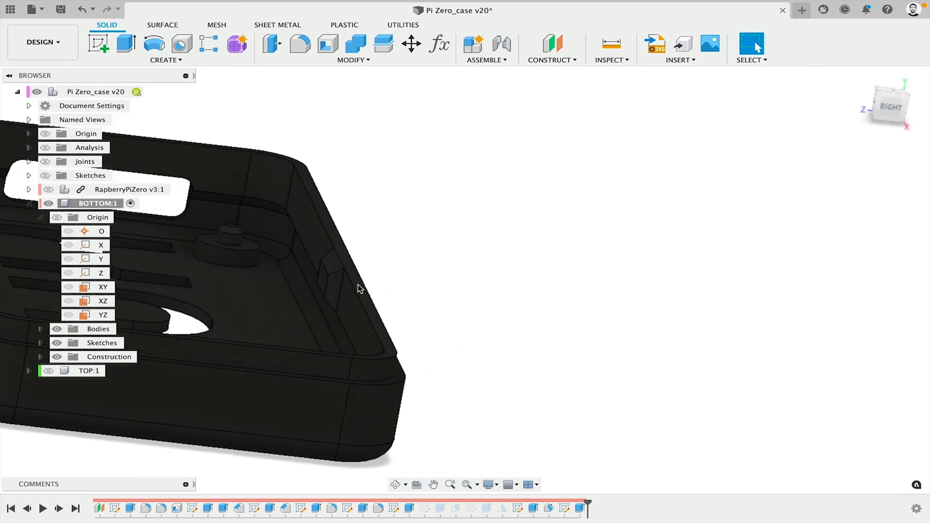
Orbit the model to inspect the new latch notch on the bottom case wall
{"action": "left_click_drag", "start_coordinate": [356, 289], "coordinate": [406, 273]}
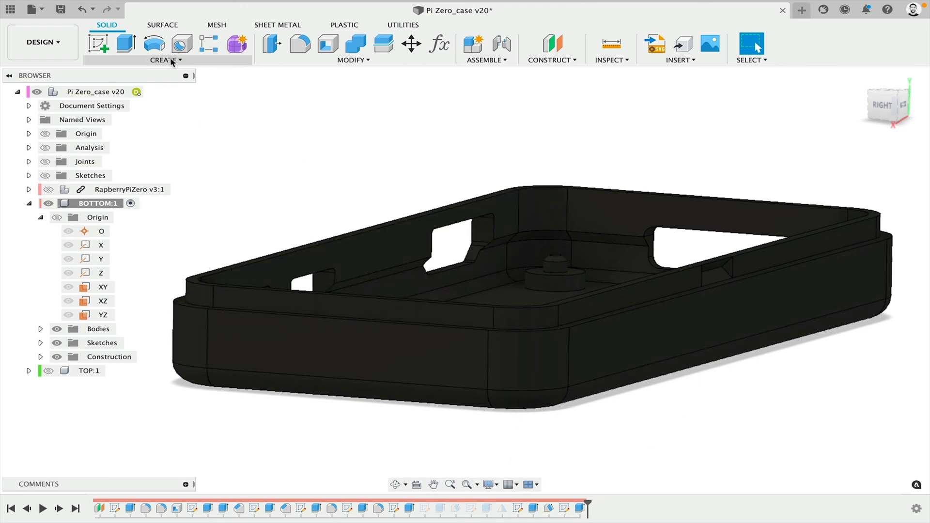
Mirror the notch faces to the opposite wall across the XY origin plane
{"action": "left_click", "coordinate": [166, 60]}
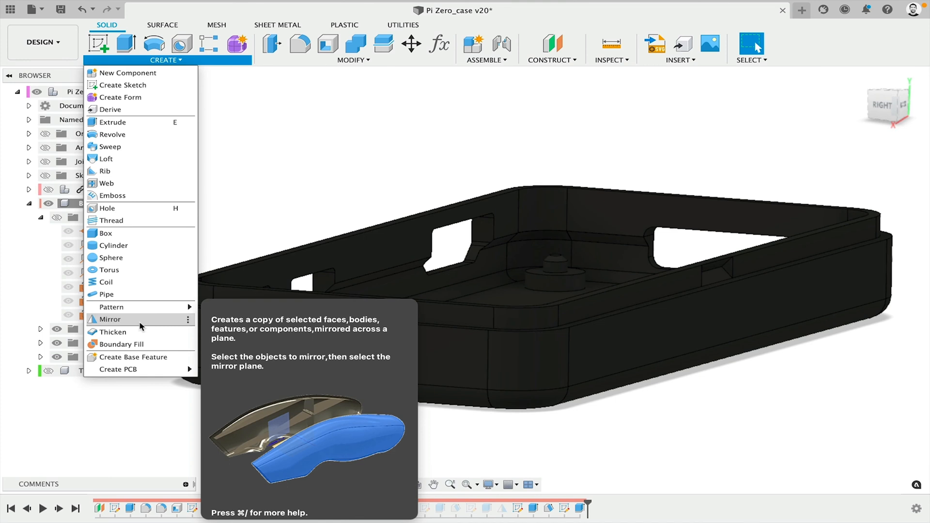
{"action": "left_click", "coordinate": [110, 319]}
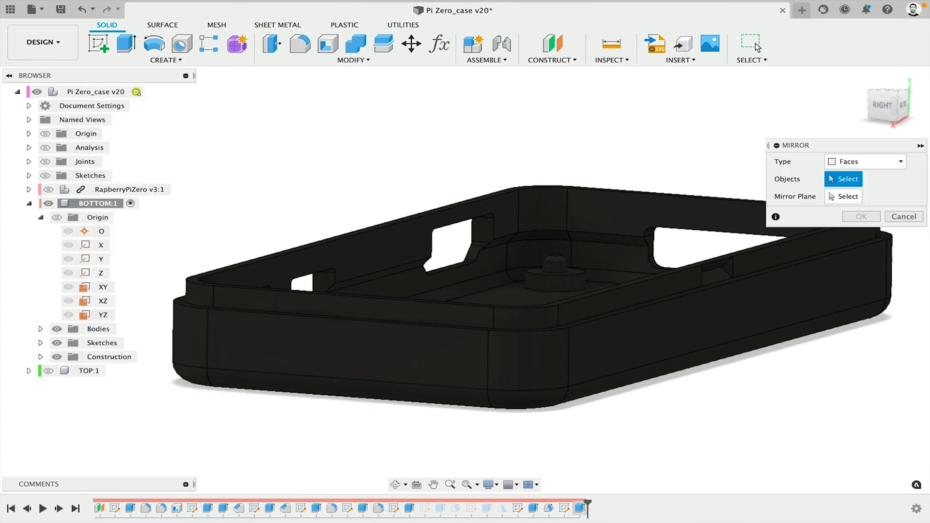
{"action": "left_click", "coordinate": [712, 290]}
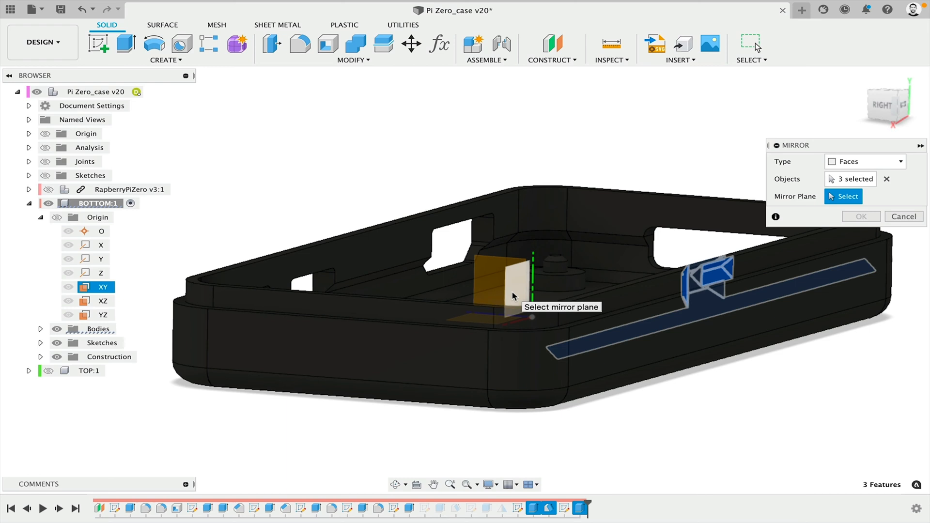
{"action": "left_click", "coordinate": [507, 288]}
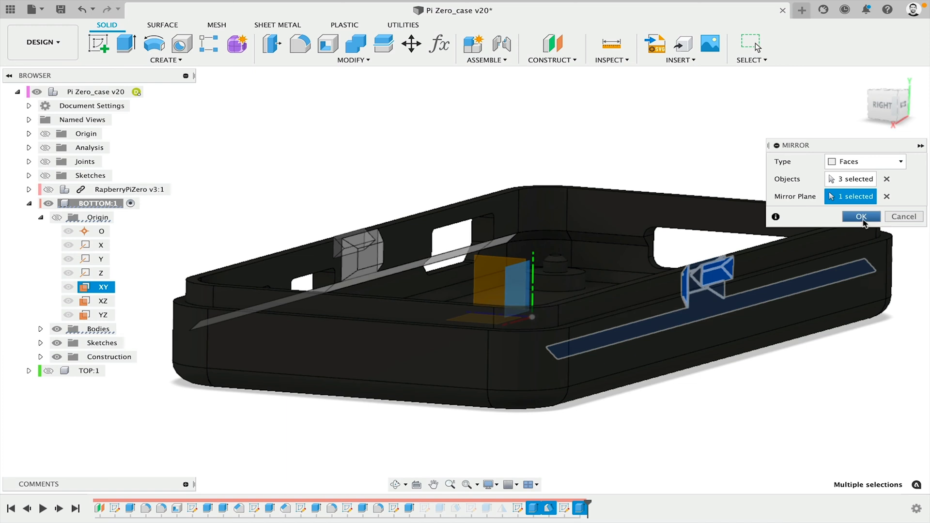
{"action": "left_click", "coordinate": [861, 216]}
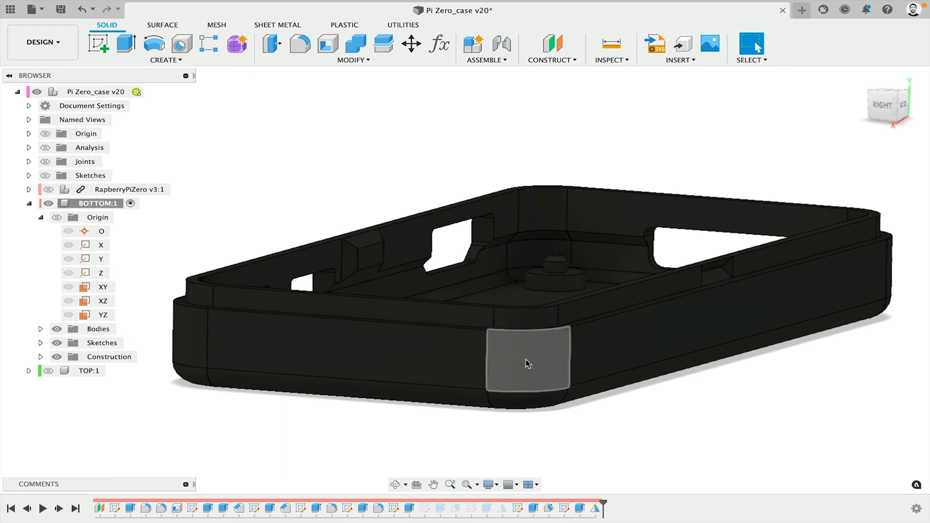
{"action": "left_click_drag", "start_coordinate": [528, 364], "coordinate": [528, 320]}
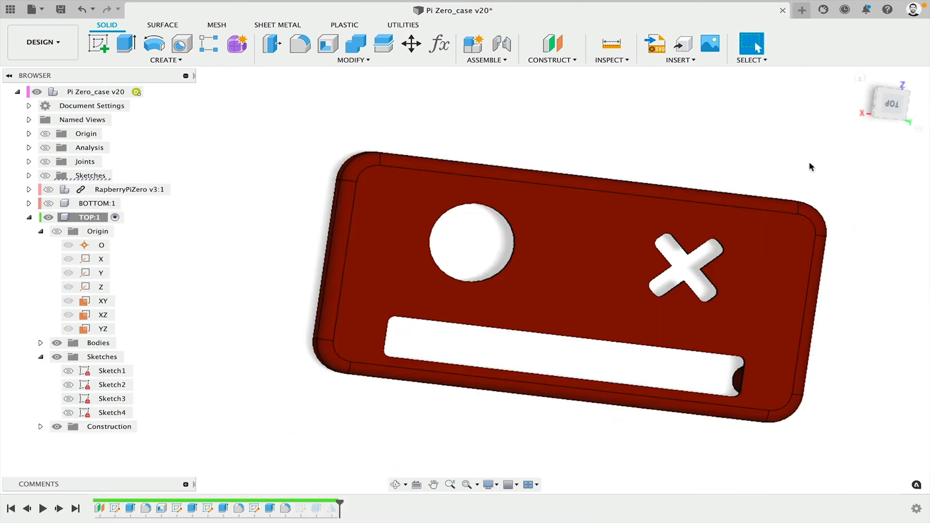
{"action": "mouse_move", "coordinate": [504, 155]}
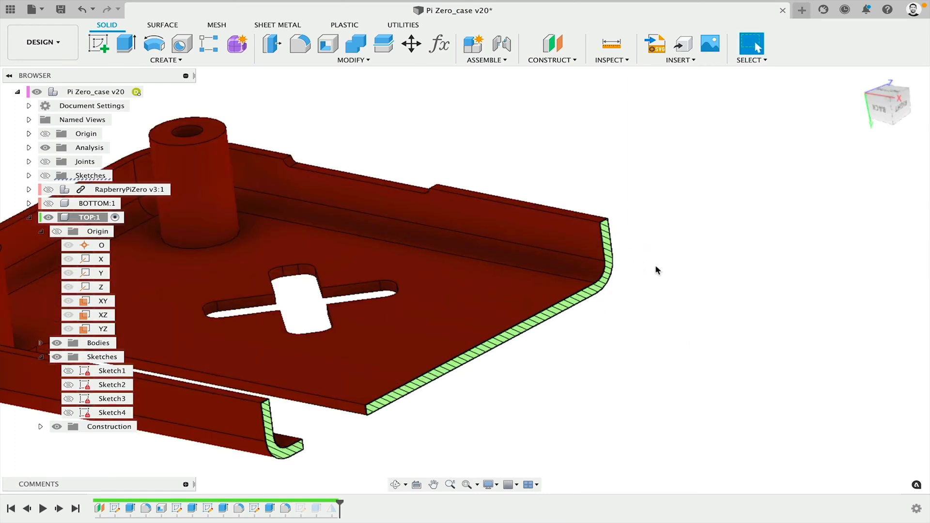
Start a new sketch on the top lid component
{"action": "left_click", "coordinate": [103, 329]}
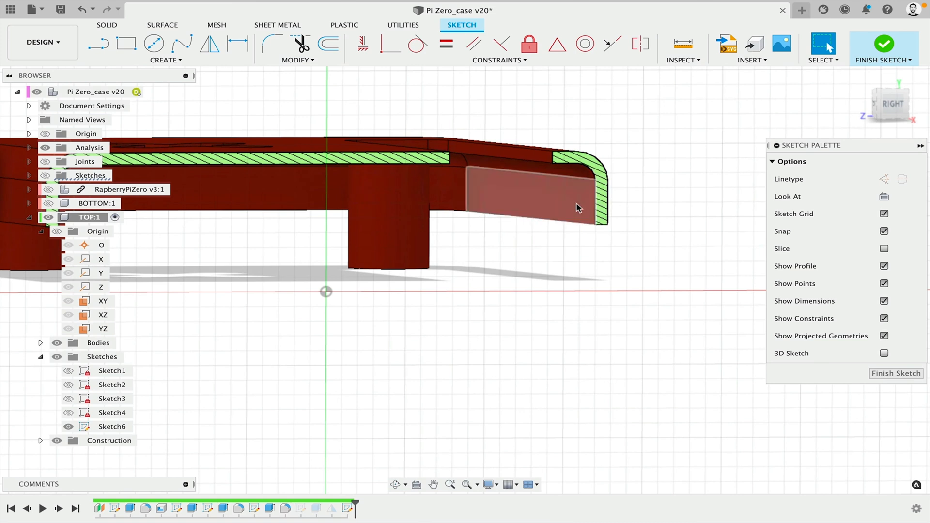
Draw the latch triangle on the wall, dimensioned 1 mm deep with 45° edges
{"action": "left_click", "coordinate": [164, 59]}
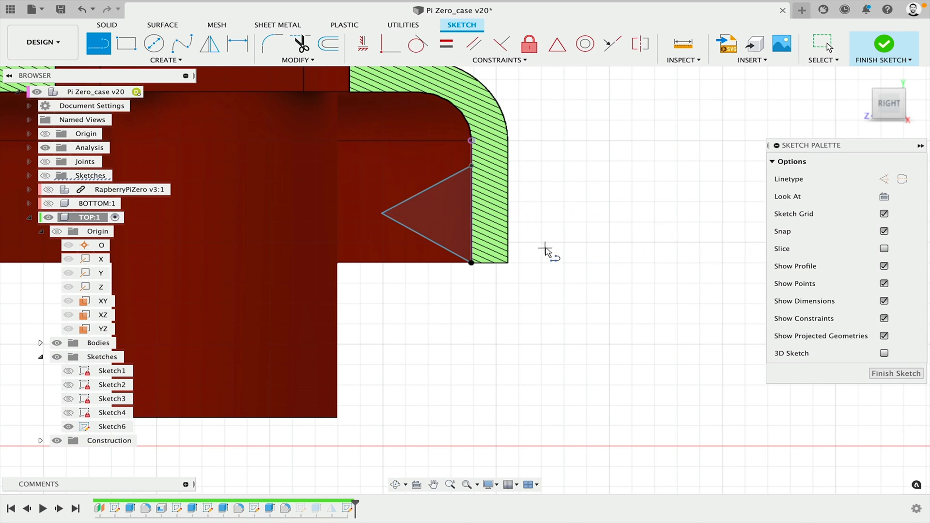
{"action": "left_click", "coordinate": [238, 43]}
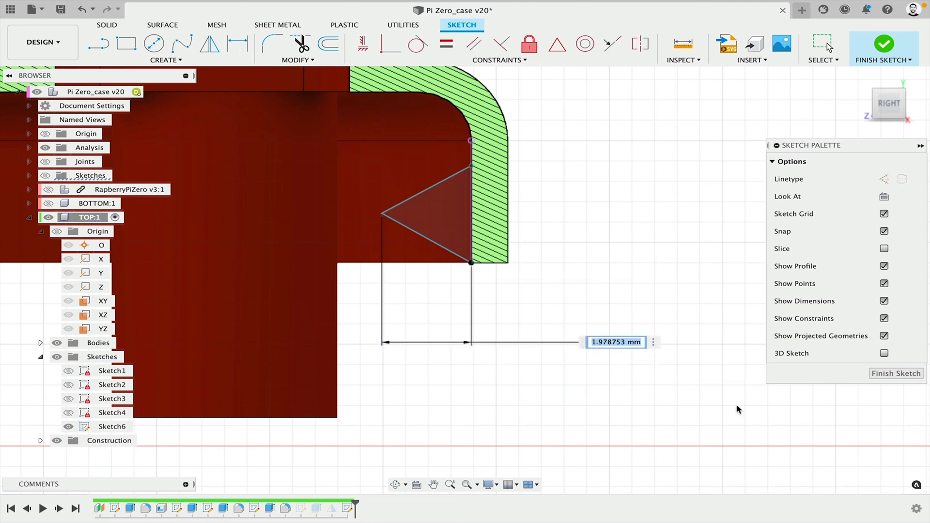
{"action": "type", "text": "1.00"}
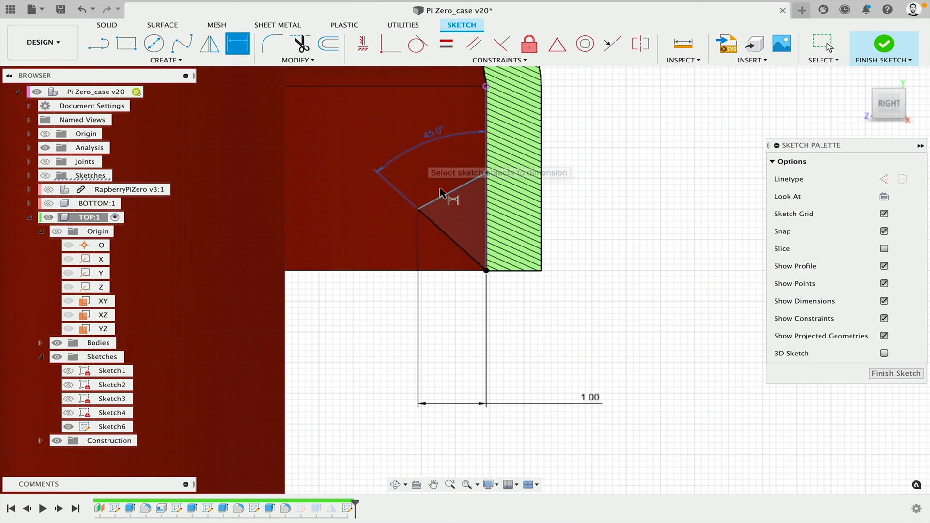
{"action": "left_click", "coordinate": [449, 200]}
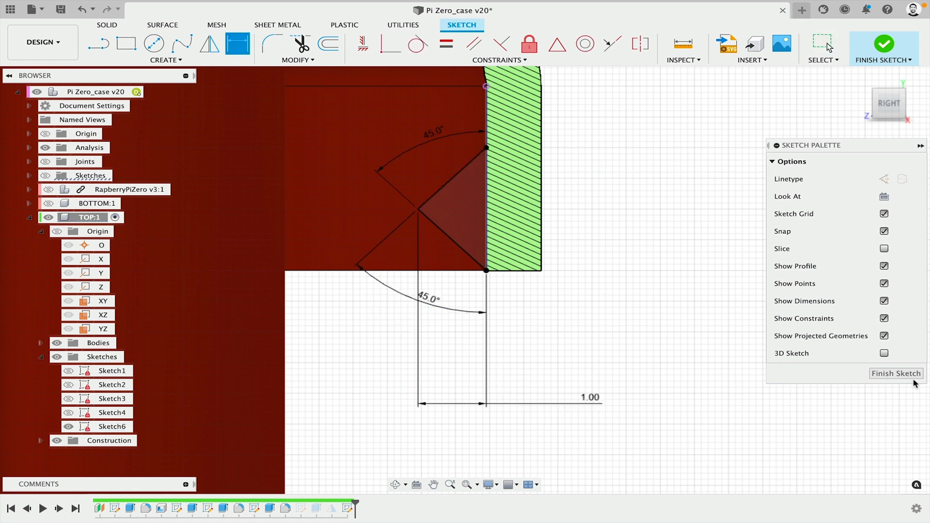
{"action": "mouse_move", "coordinate": [897, 373]}
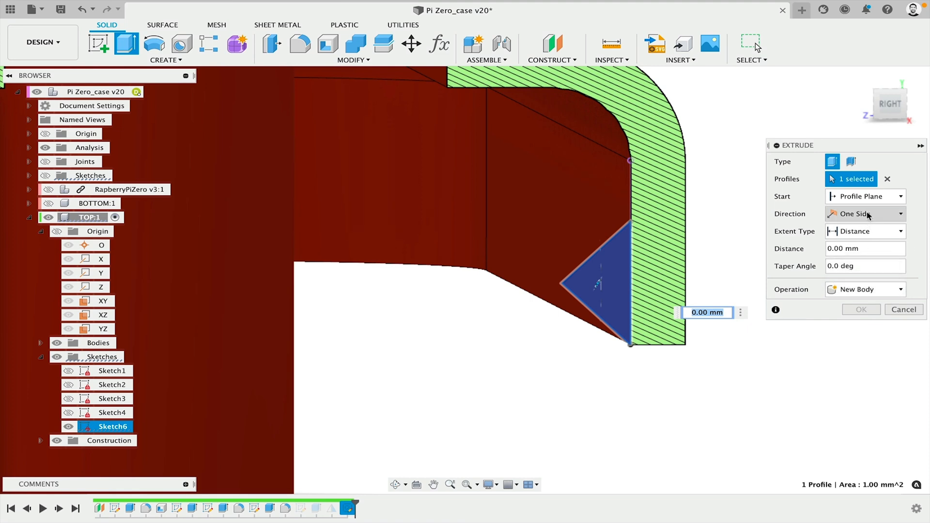
Extrude the triangle 3 mm symmetric, joined to the lid wall
{"action": "type", "text": "3"}
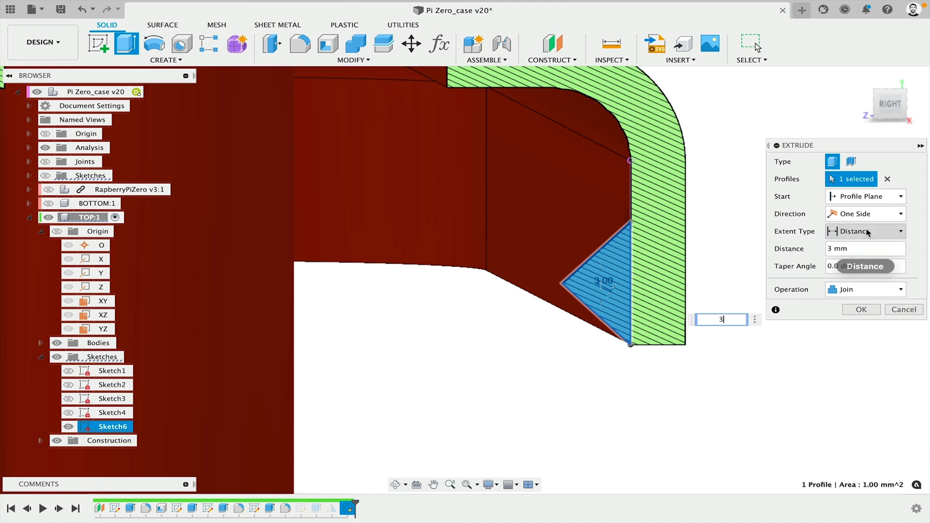
{"action": "left_click", "coordinate": [864, 213]}
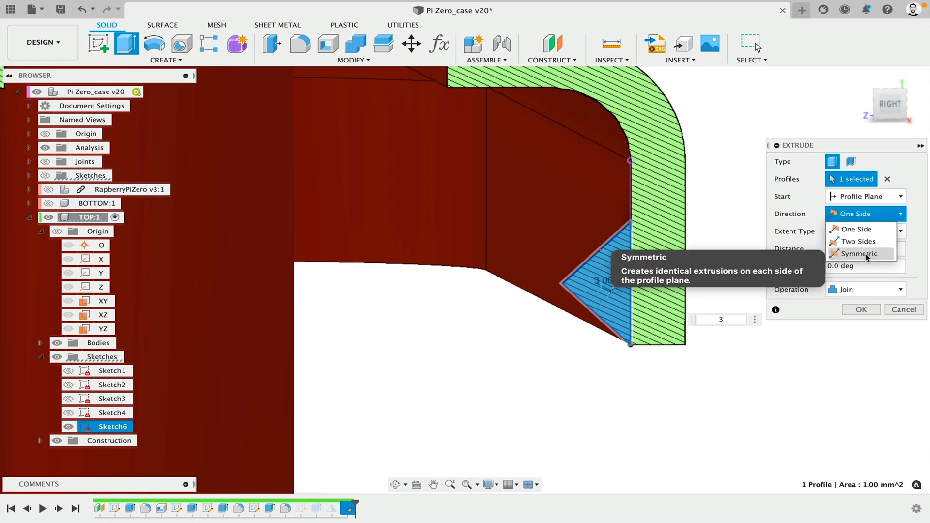
{"action": "left_click", "coordinate": [861, 253]}
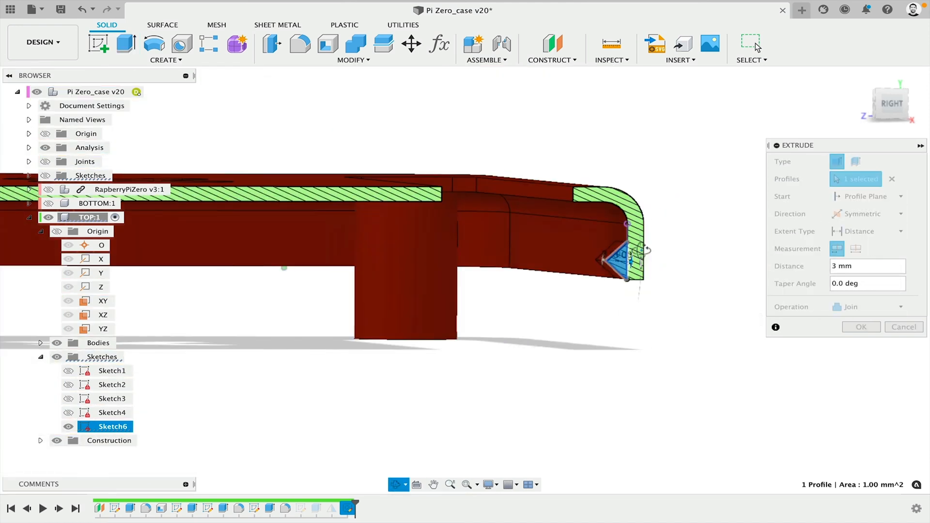
{"action": "left_click", "coordinate": [861, 327]}
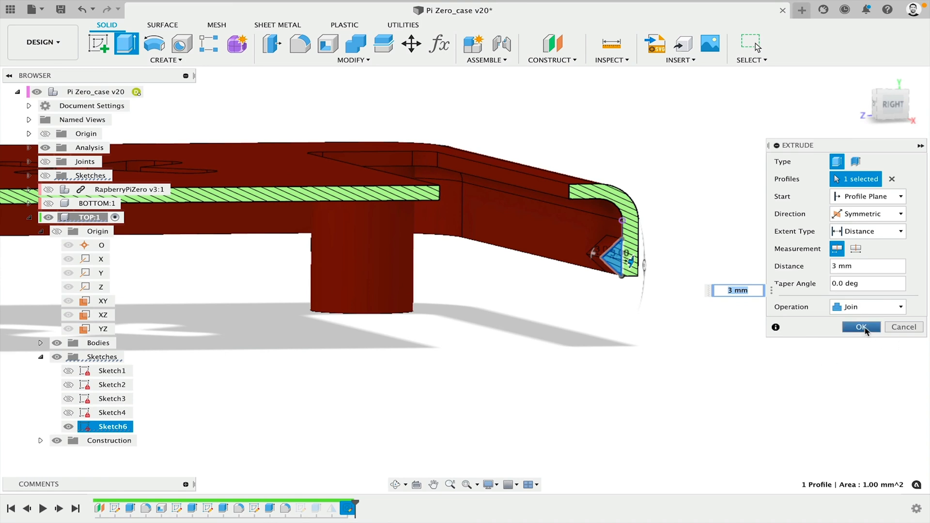
{"action": "left_click", "coordinate": [861, 327]}
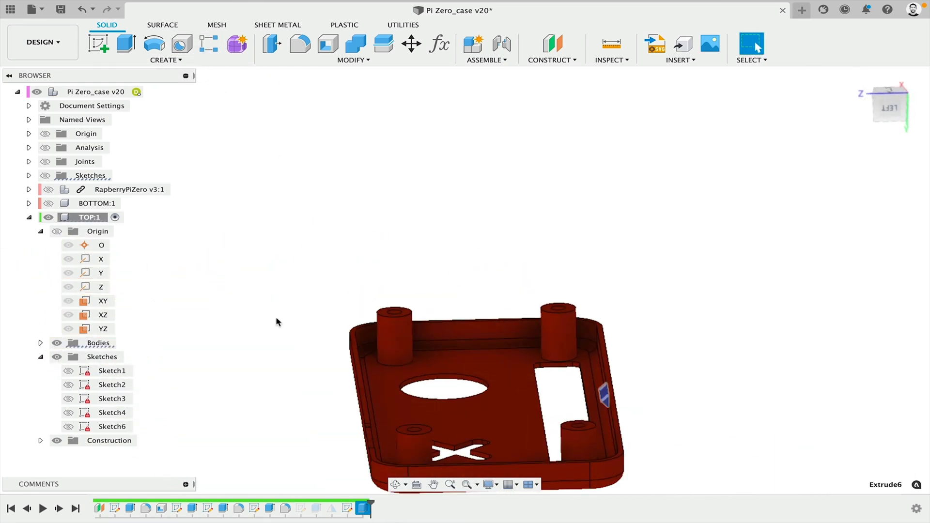
Mirror the latch extrusion across the XY origin plane
{"action": "left_click", "coordinate": [165, 49]}
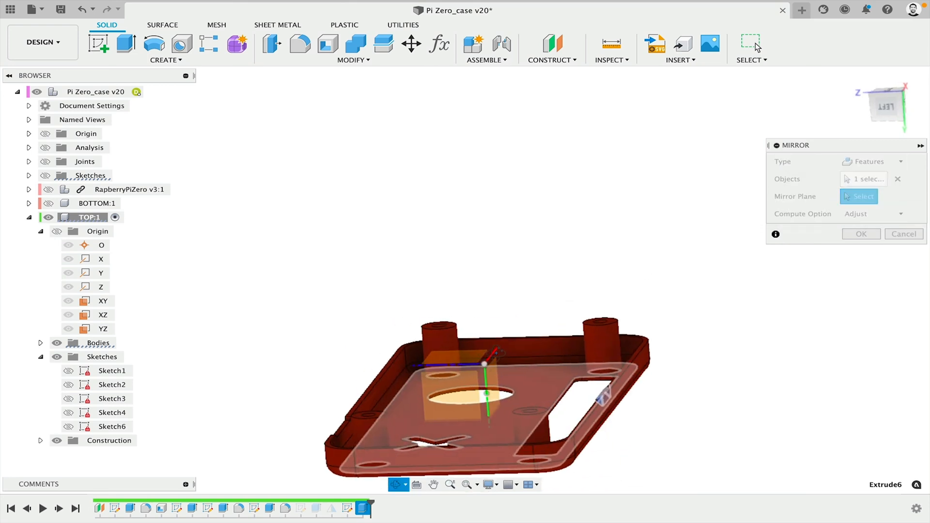
{"action": "left_click", "coordinate": [103, 301]}
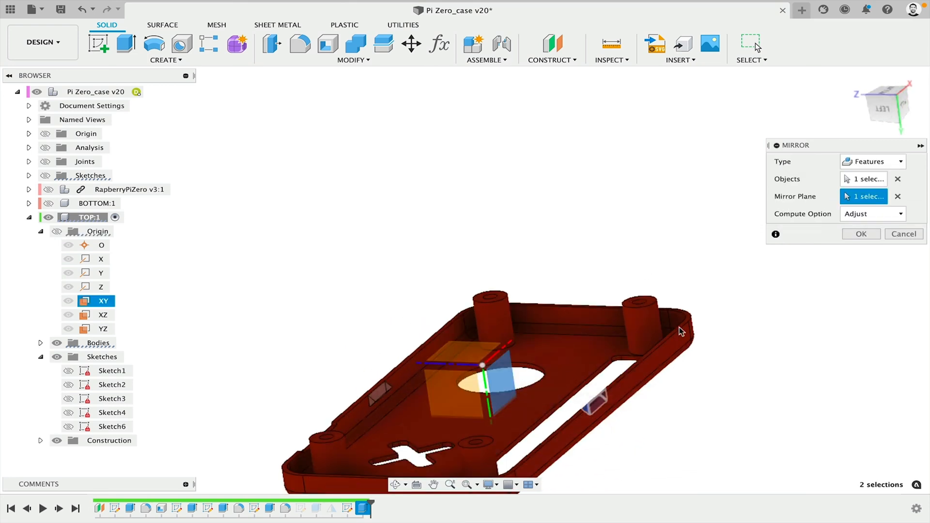
{"action": "left_click", "coordinate": [860, 234]}
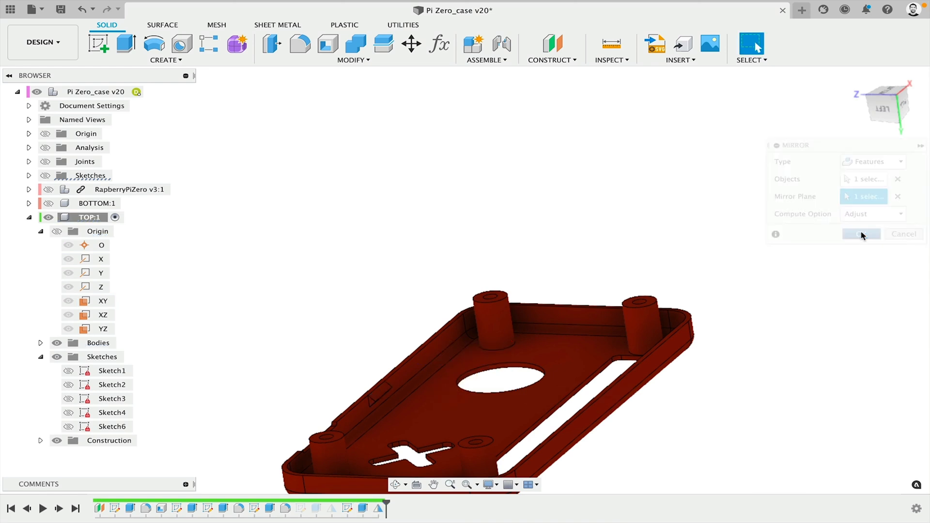
{"action": "left_click", "coordinate": [861, 233]}
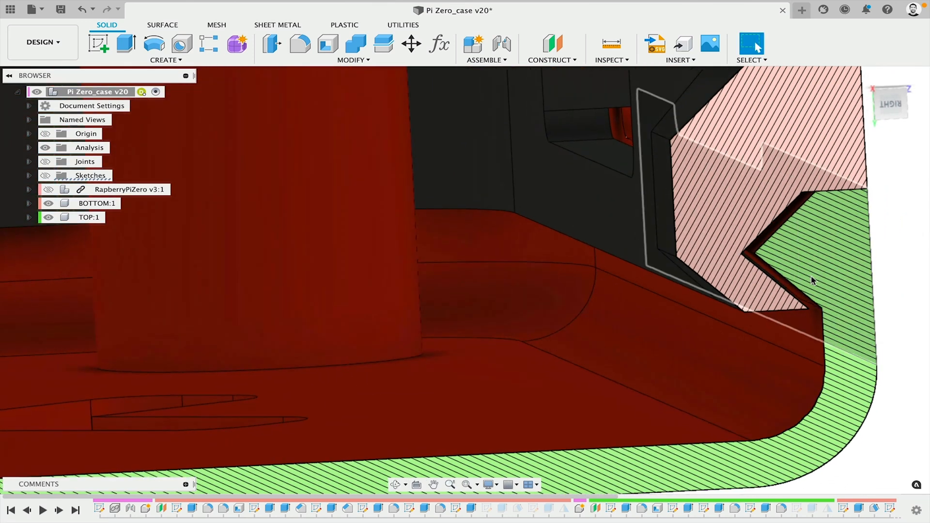
Zoom to the whole sectioned case and show the Raspberry Pi Zero board
{"action": "left_click", "coordinate": [47, 190]}
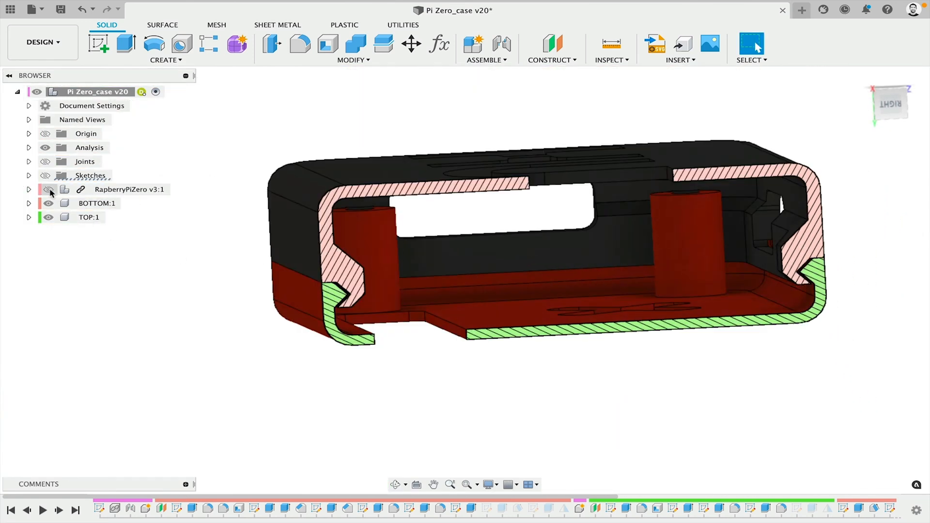
{"action": "left_click", "coordinate": [48, 190]}
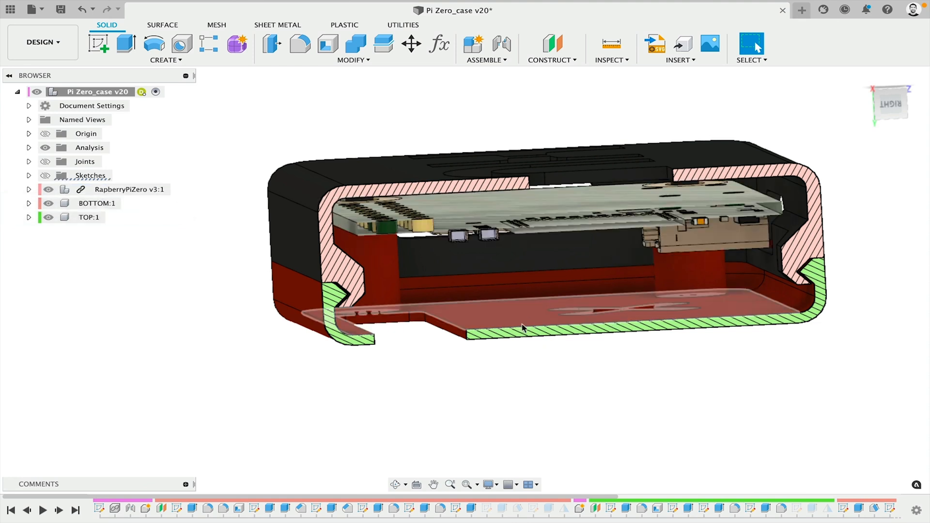